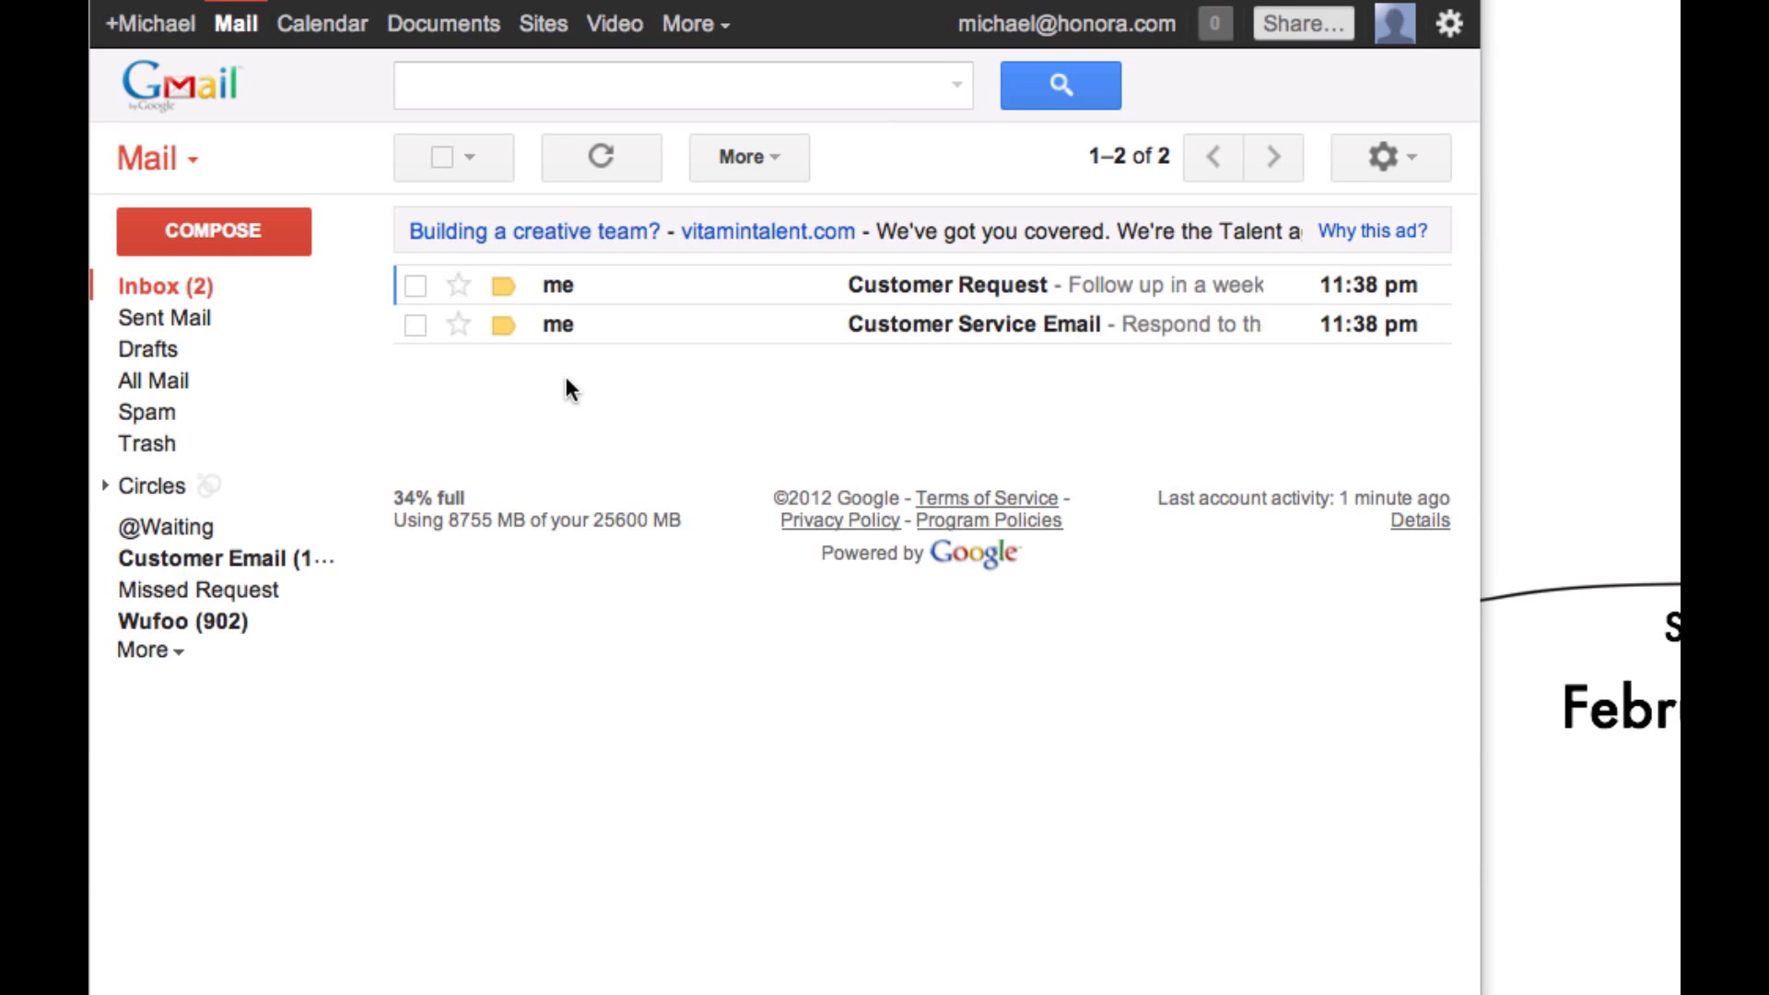
# - Open the Customer Service Email message in the inbox
pyautogui.click(971, 323)
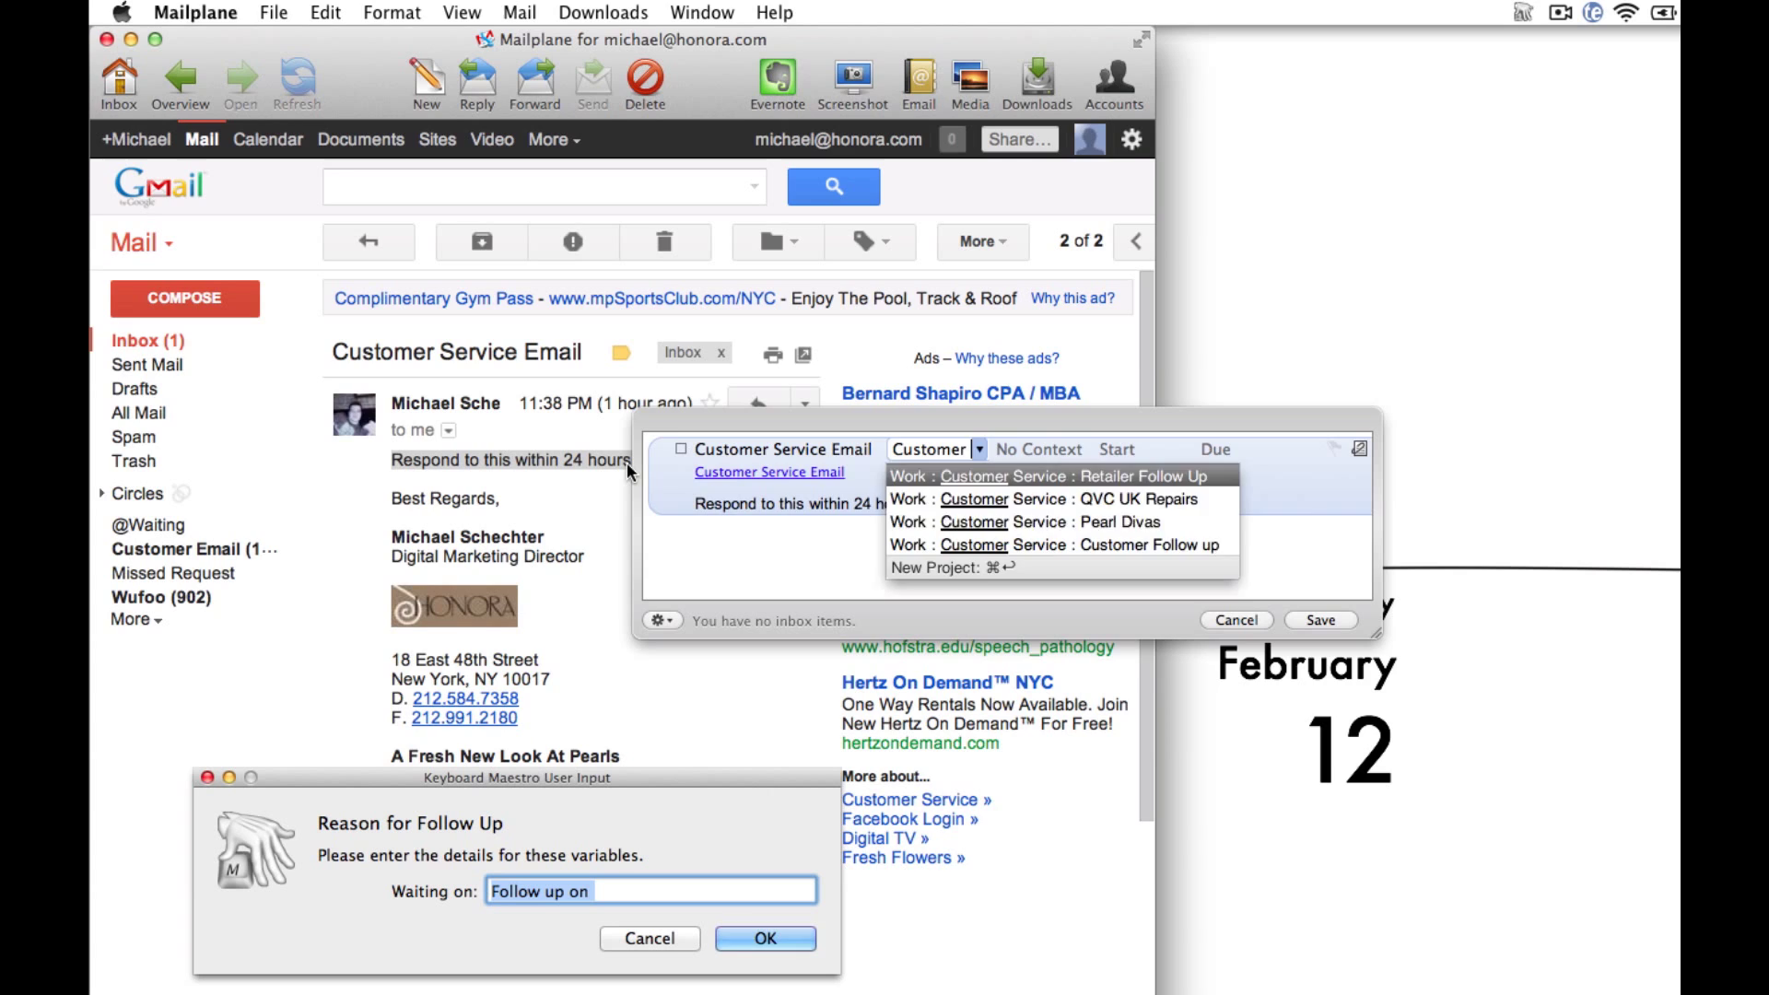
# - Enter 'custo' as the waiting reason and save the OmniFocus task, archiving the email
pyautogui.write('custo')
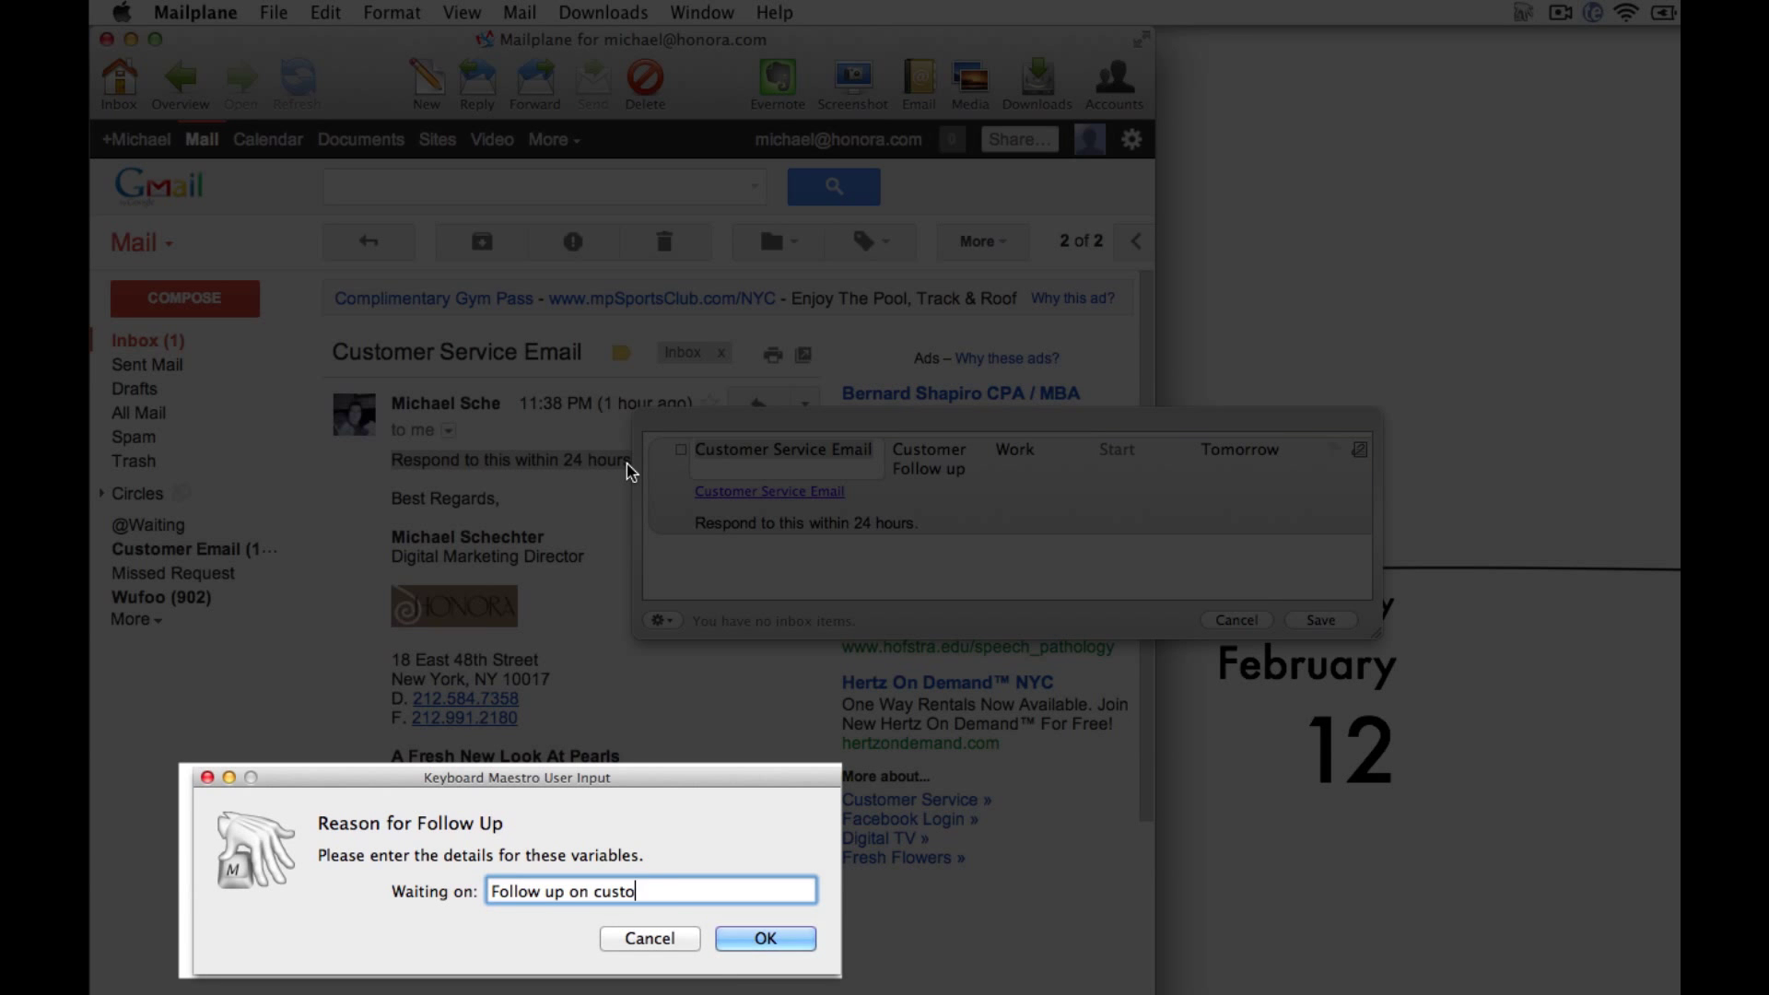
pyautogui.click(764, 938)
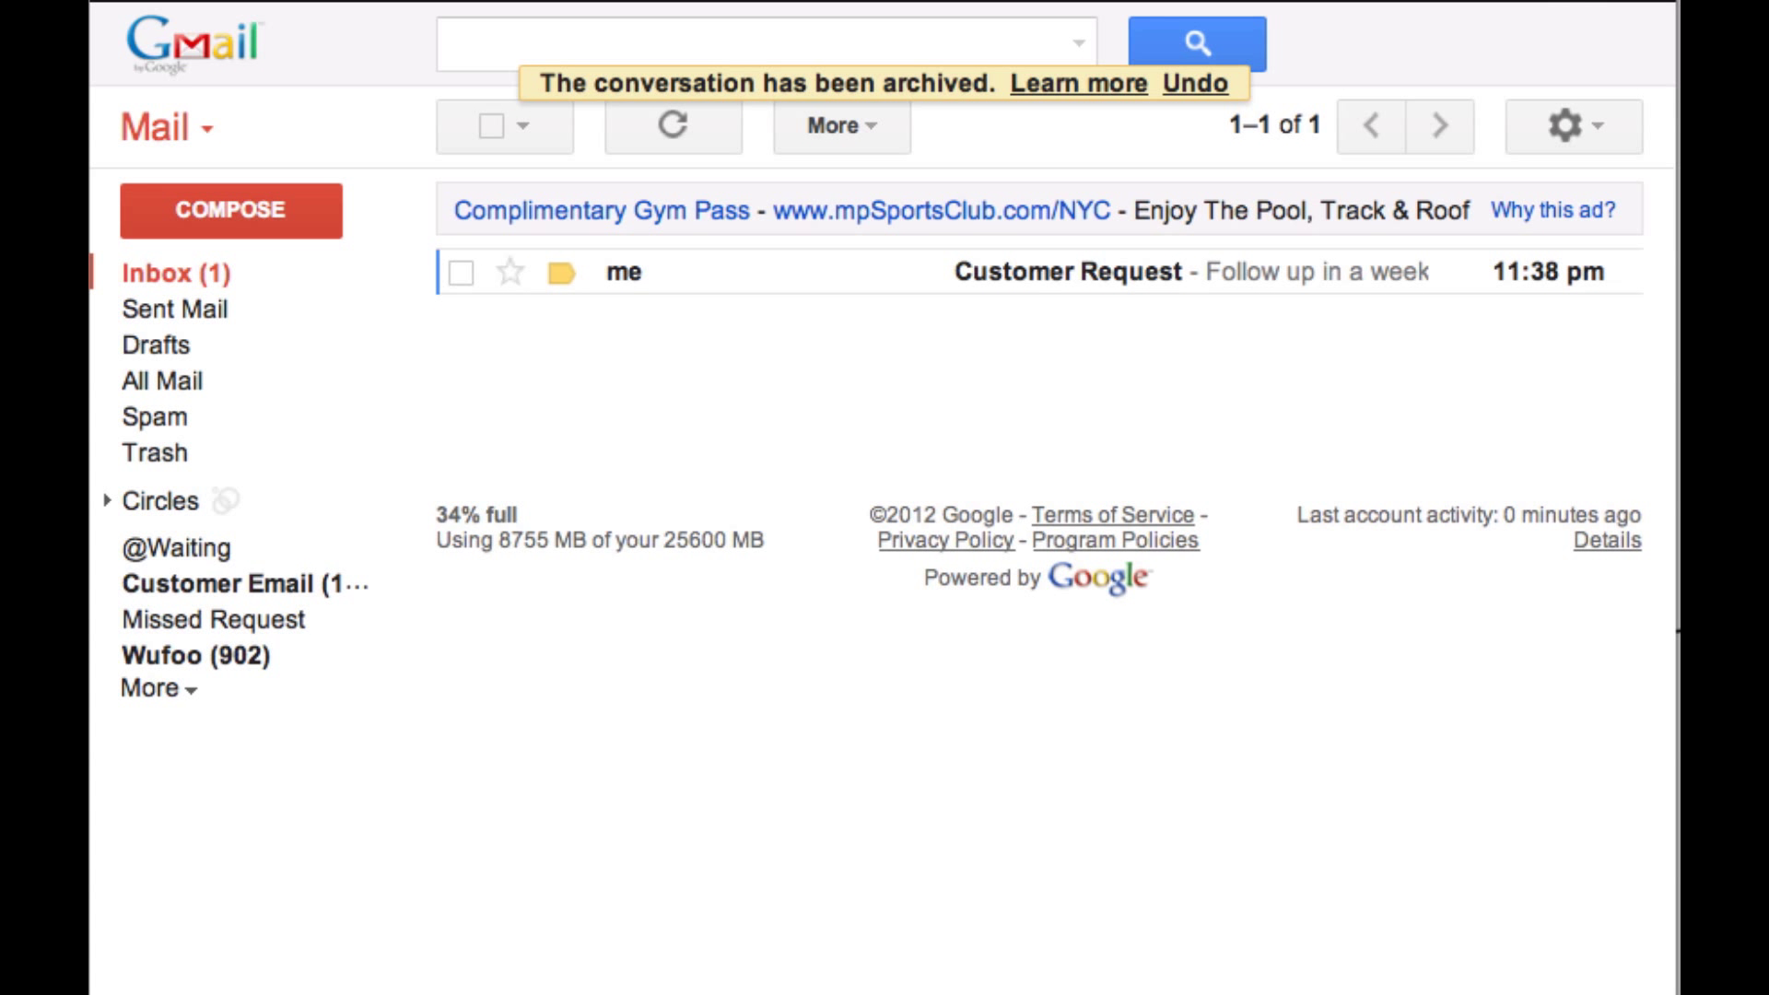
# - Open the Customer Request message and select its follow-up instruction text
pyautogui.click(1065, 272)
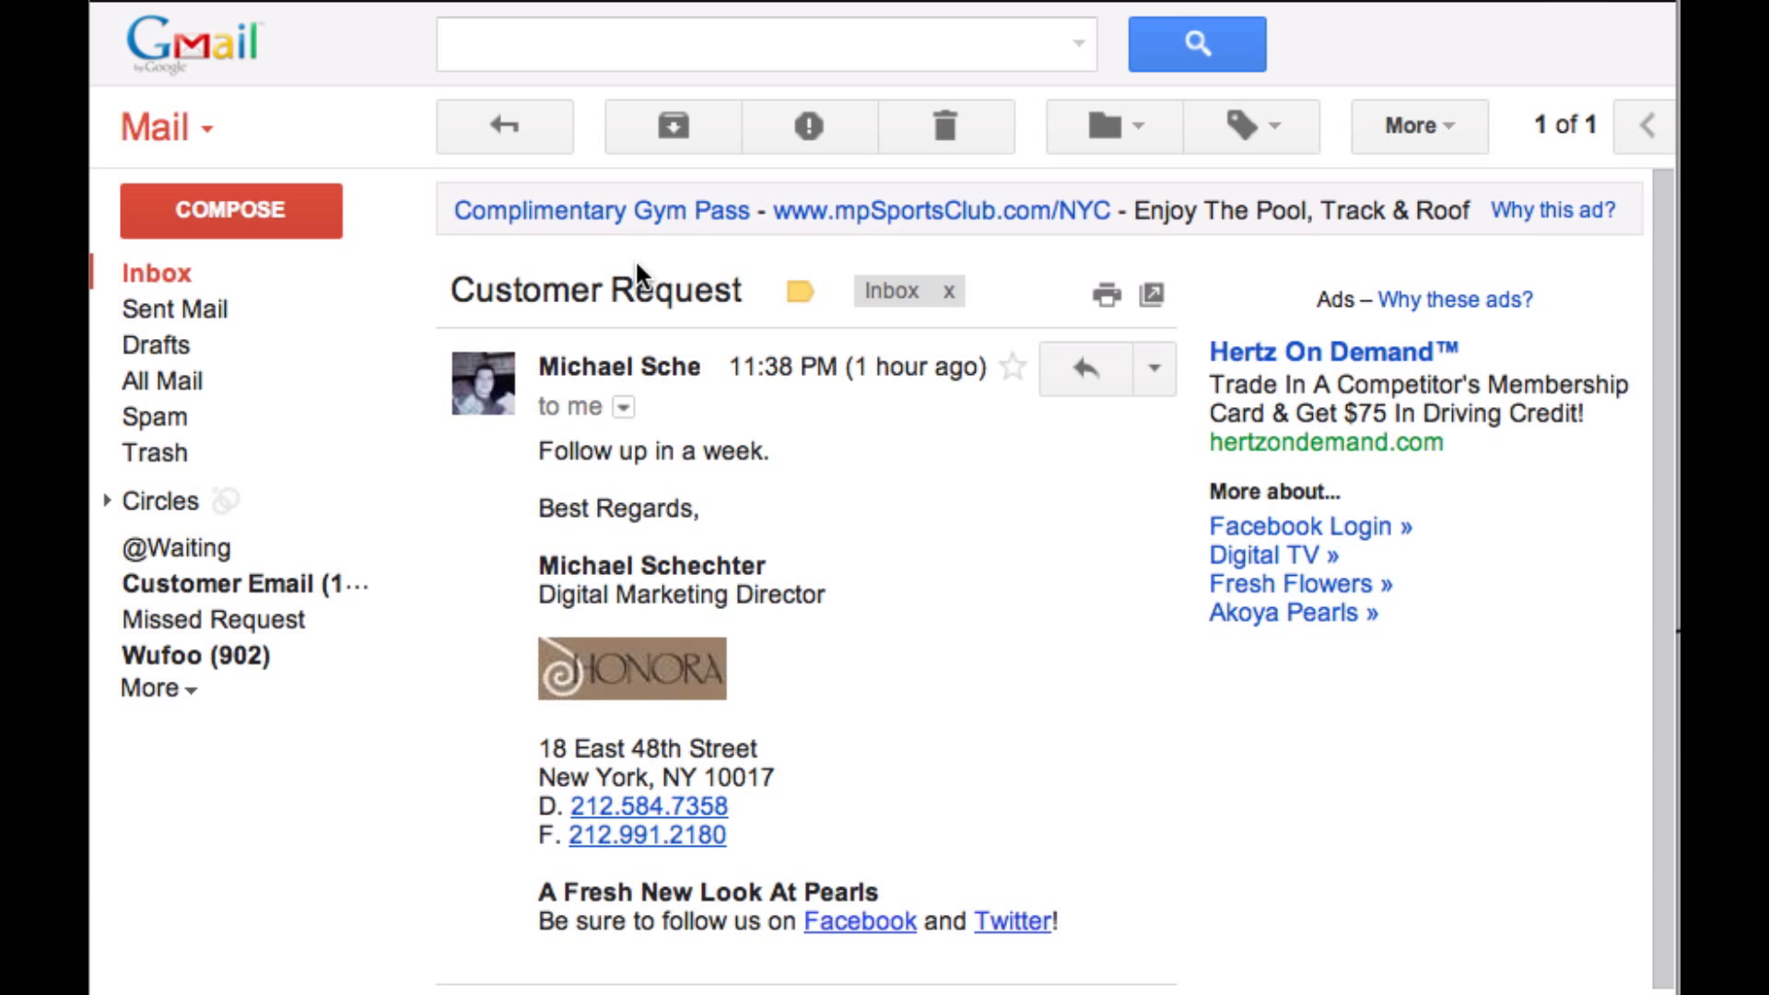
pyautogui.doubleClick(574, 451)
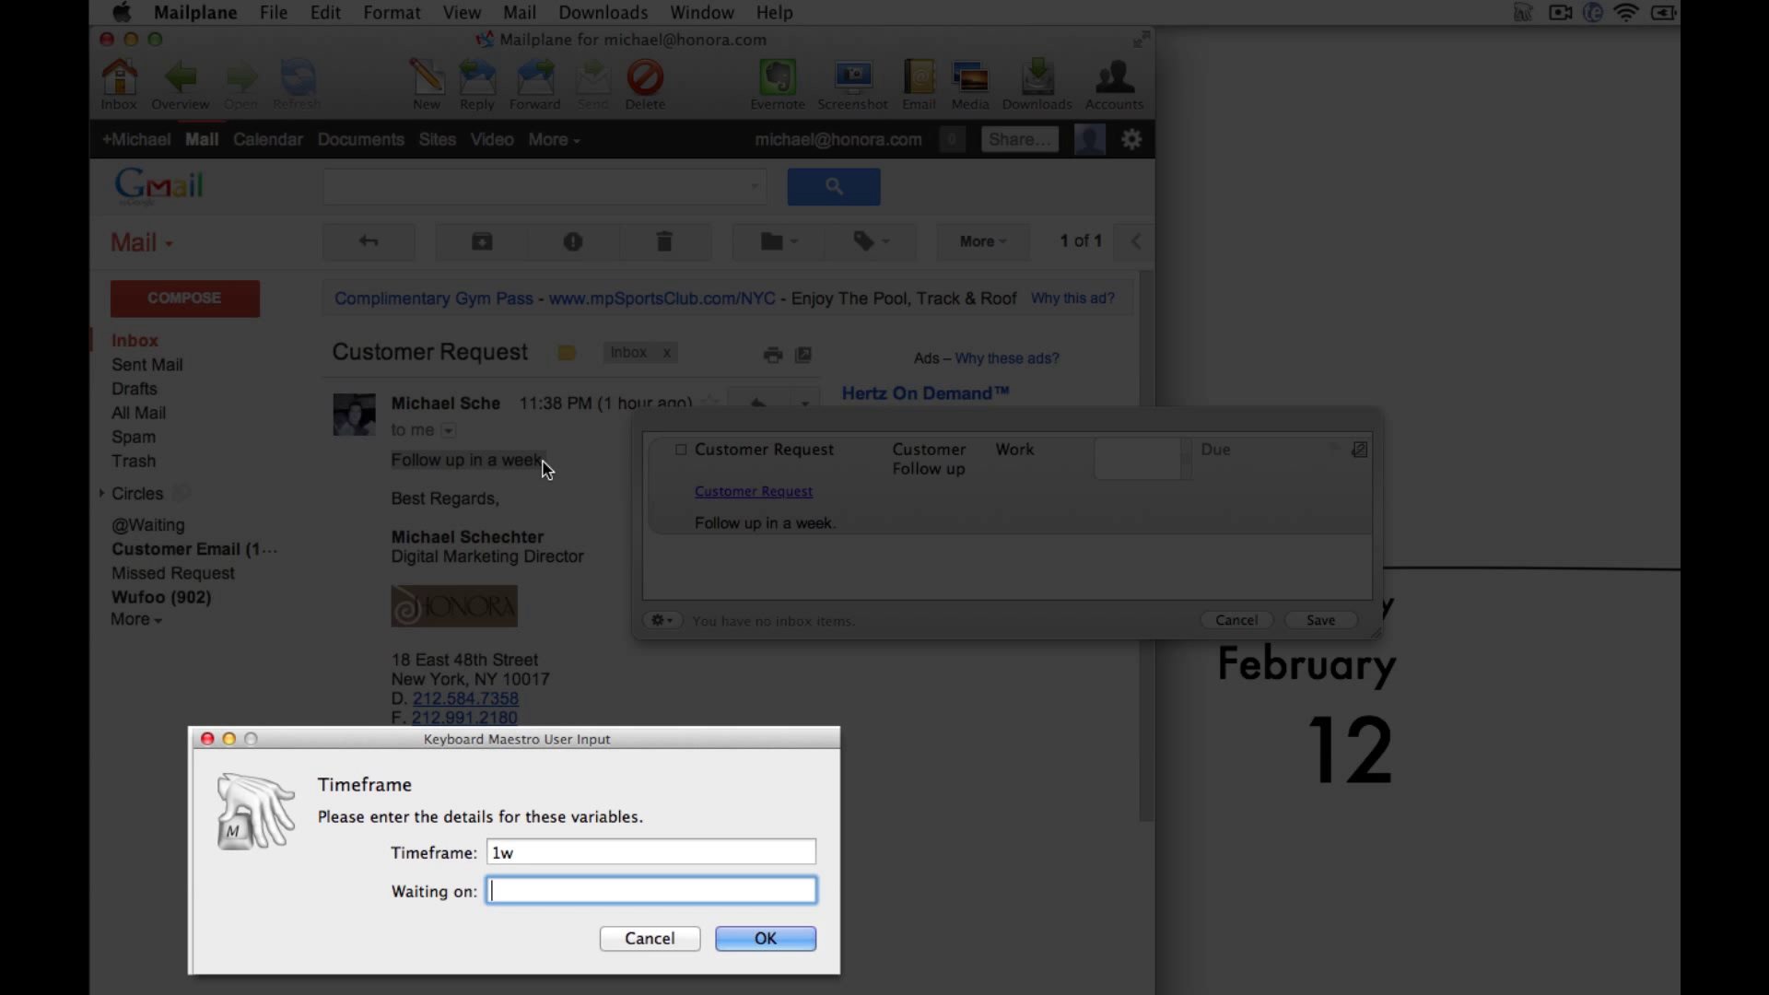
# - Enter 'Follow u' as the Waiting on reason and confirm the one-week follow-up task
pyautogui.write('Follow up on customer request')
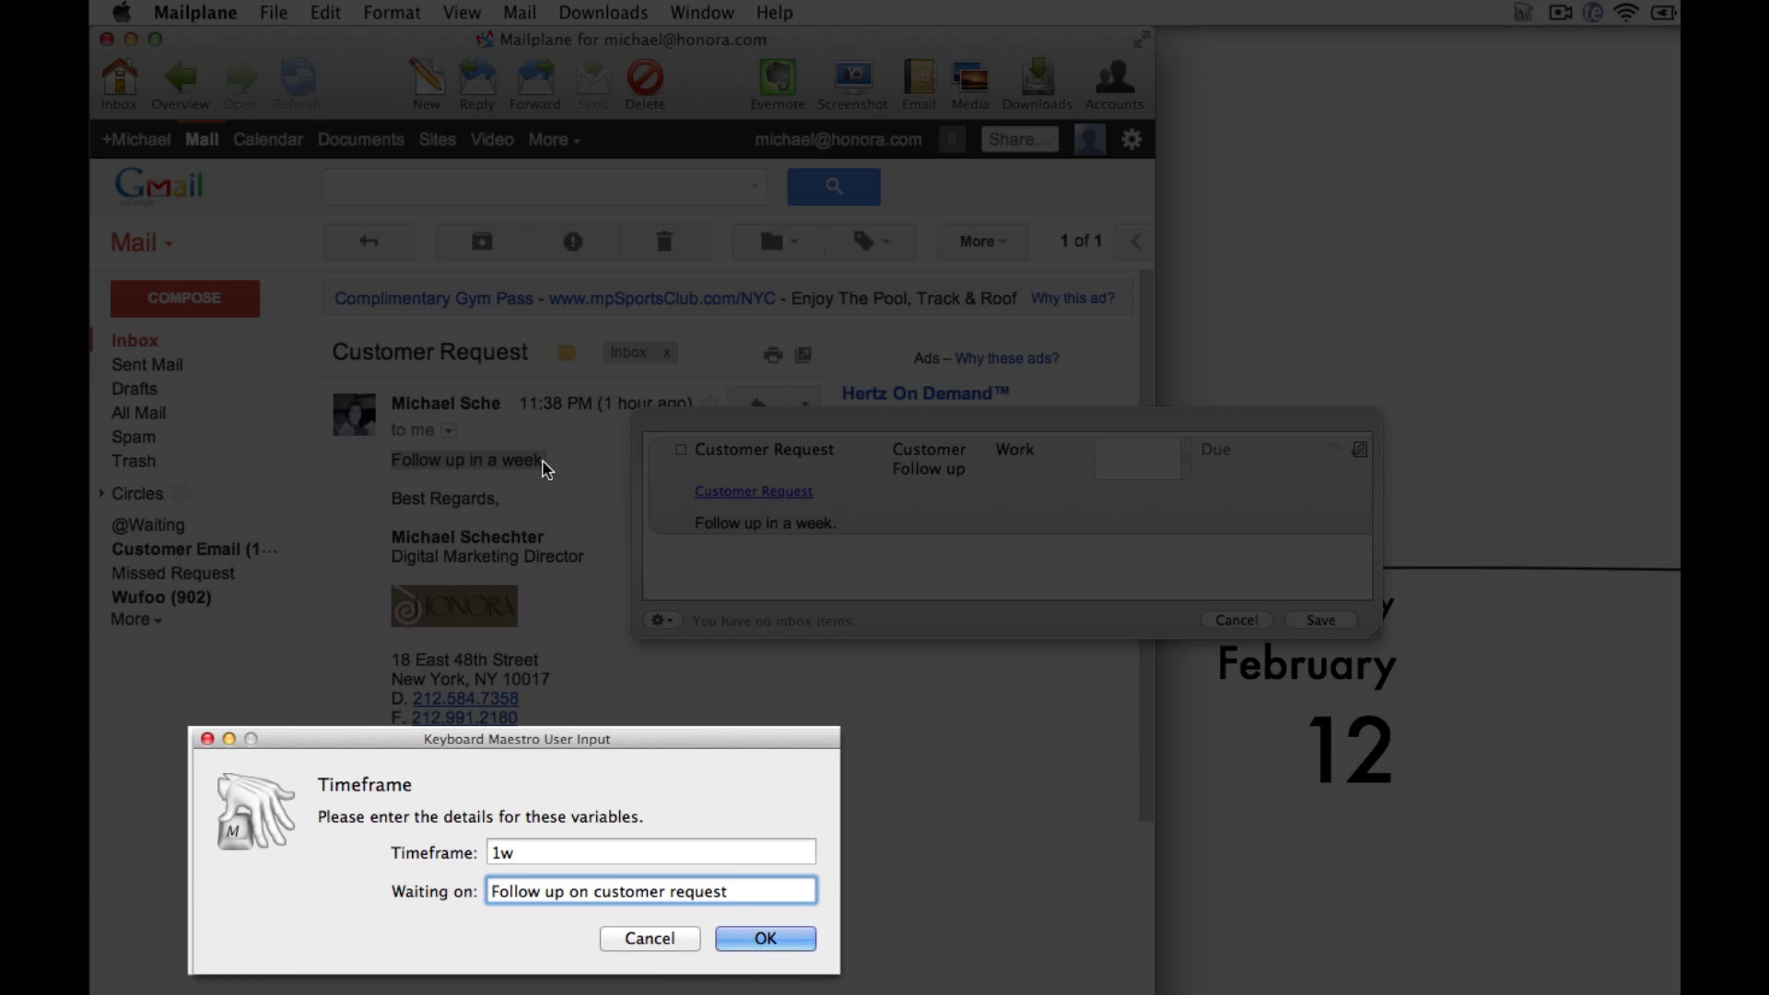
pyautogui.click(765, 938)
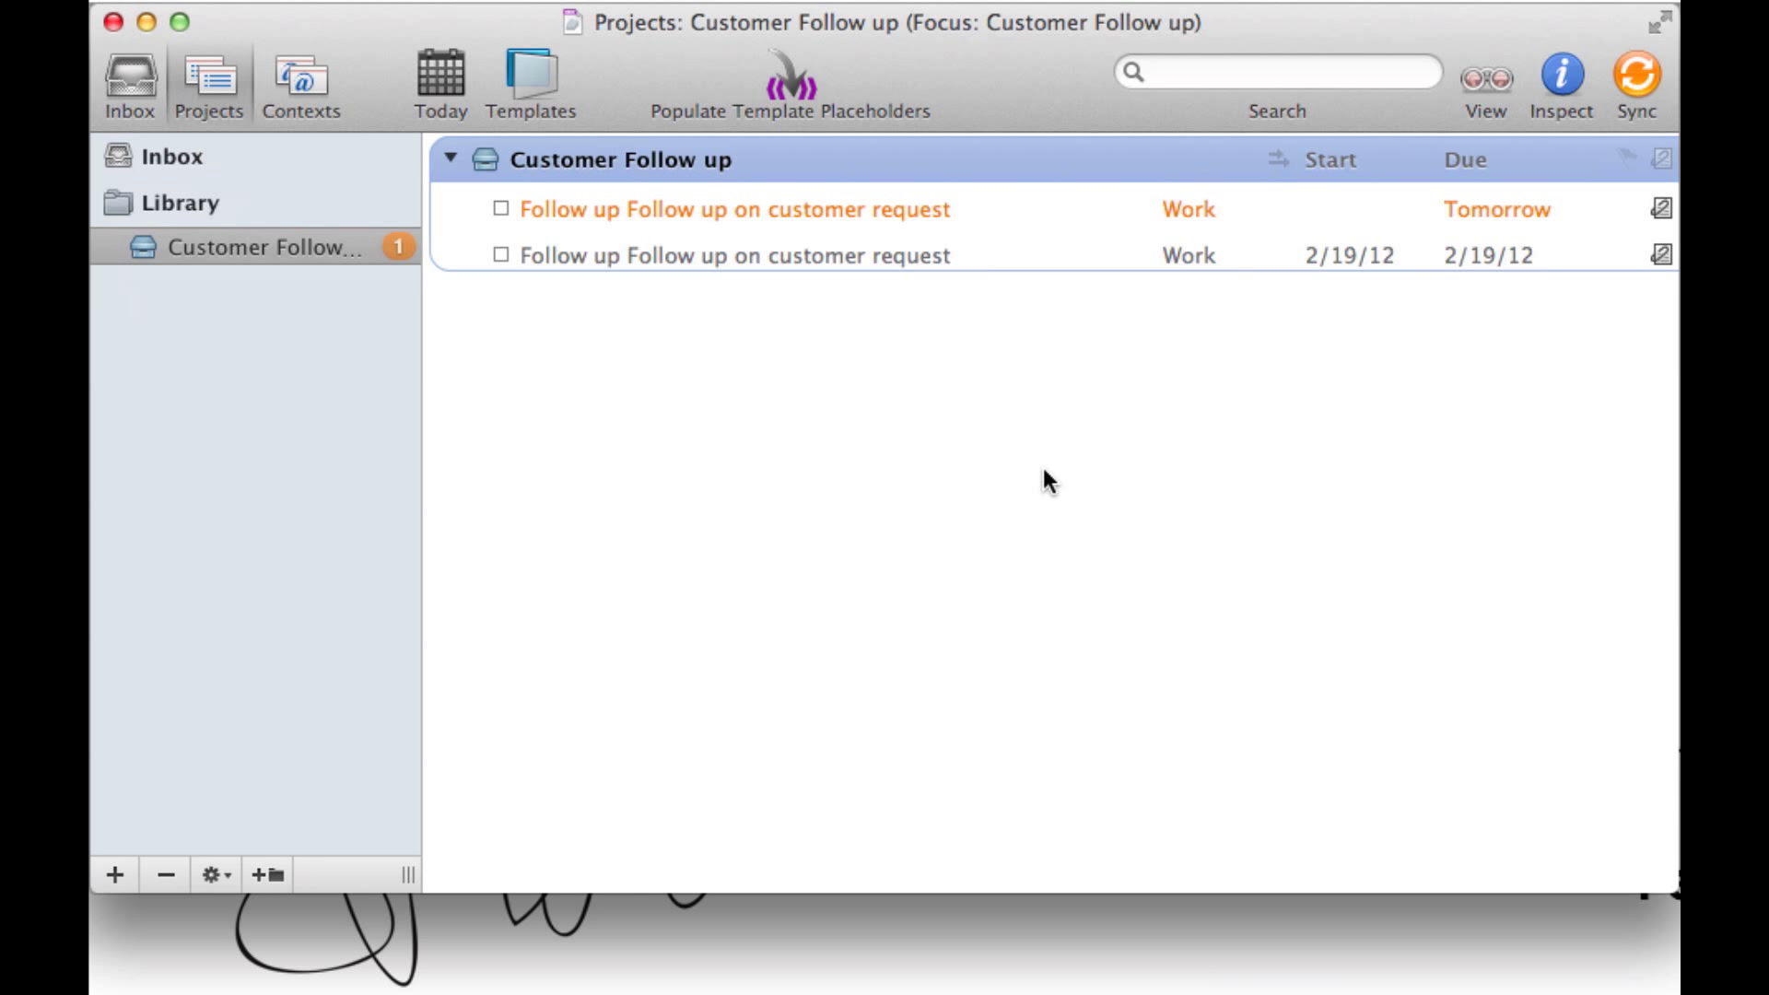
# - Review both follow-up tasks in OmniFocus's Customer Follow up project
pyautogui.click(733, 255)
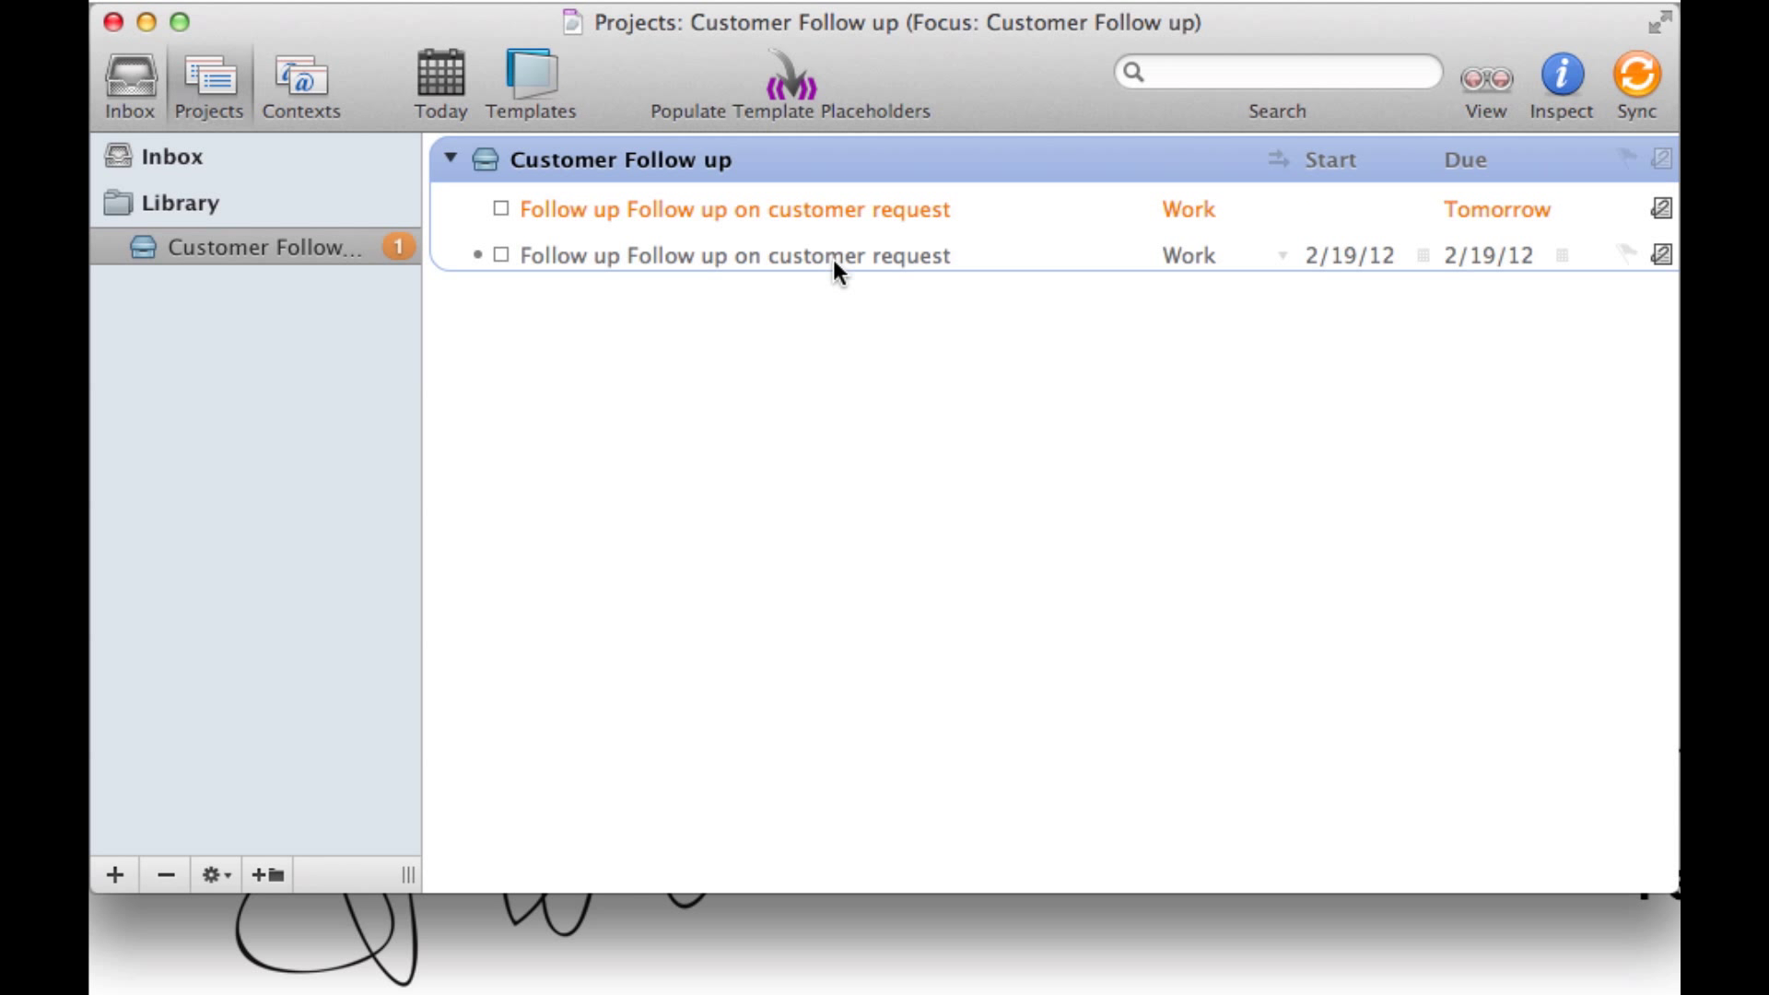
pyautogui.click(1353, 209)
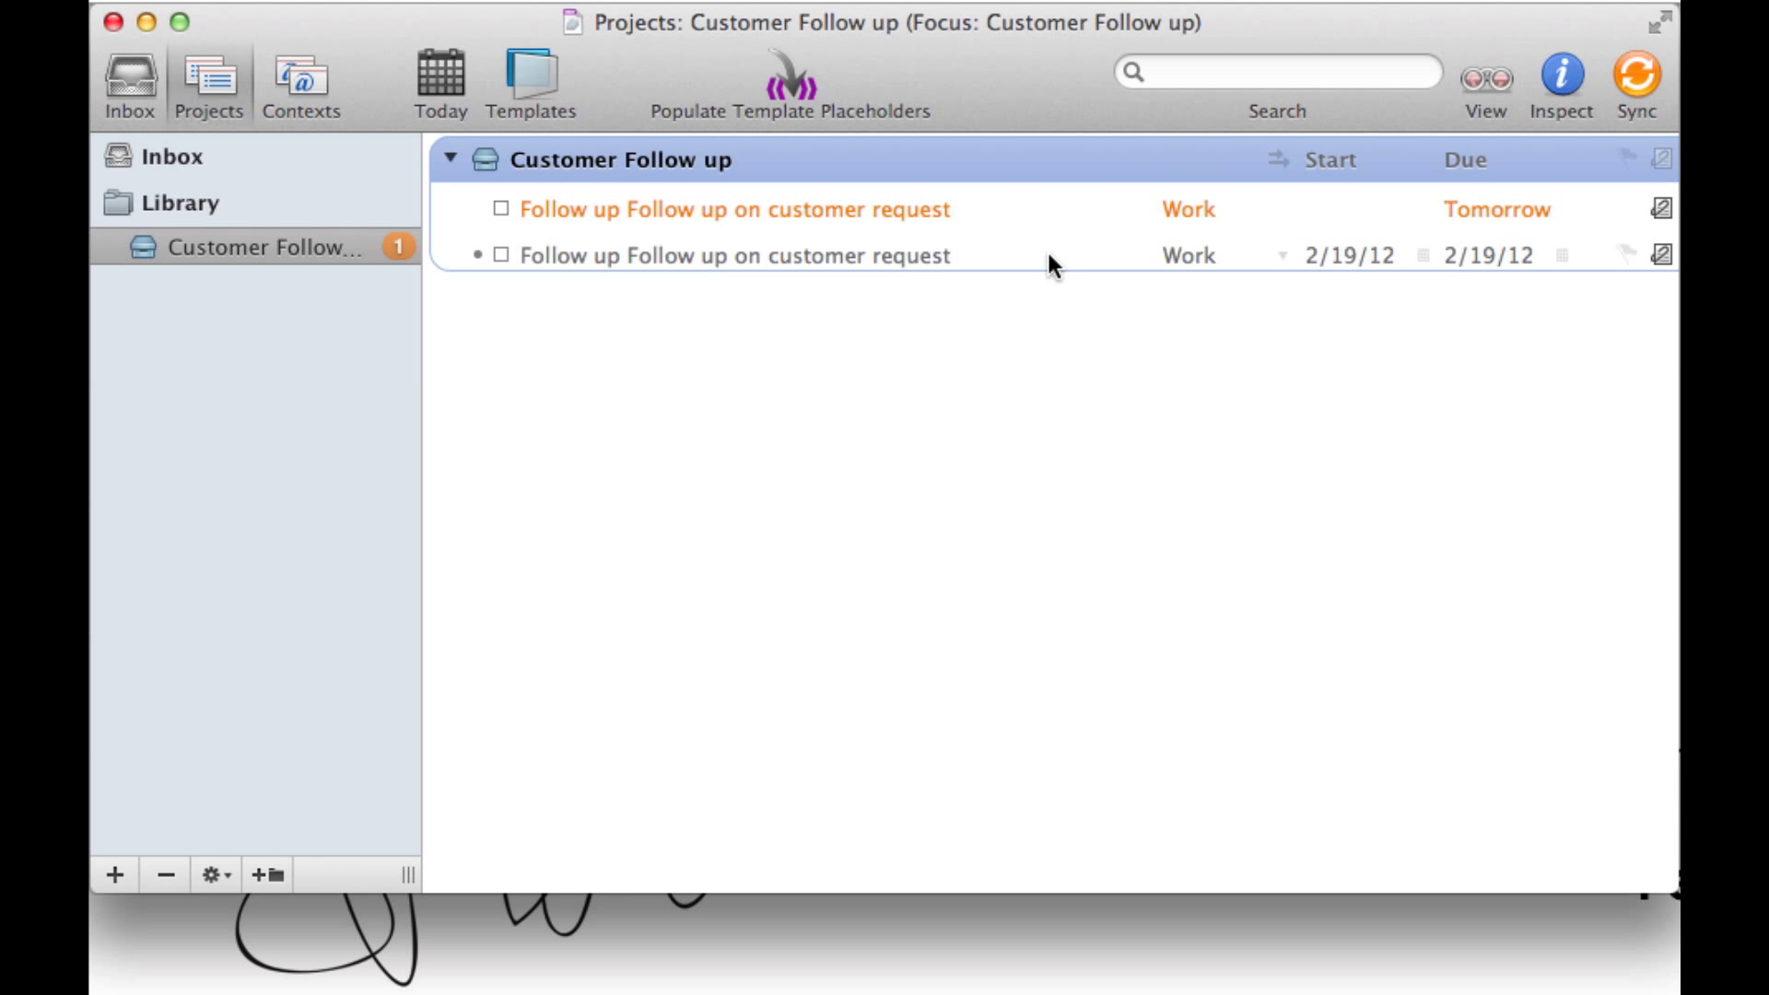
pyautogui.click(1350, 255)
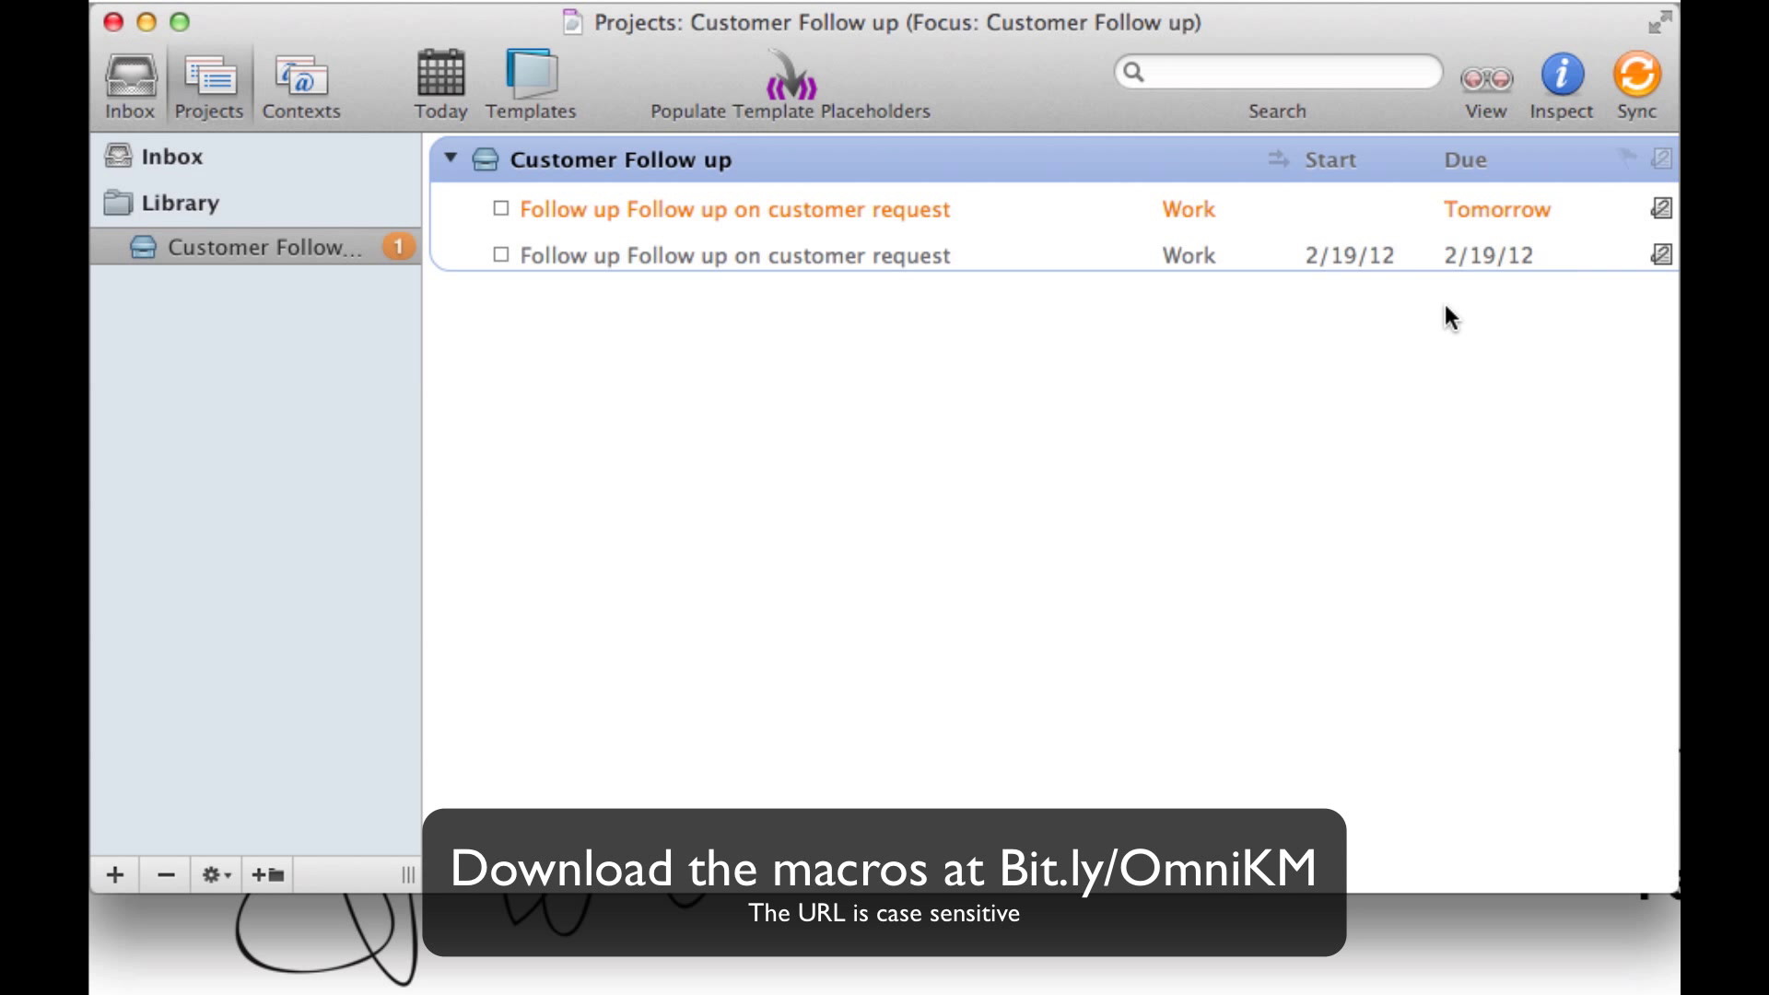
pyautogui.moveTo(1443, 358)
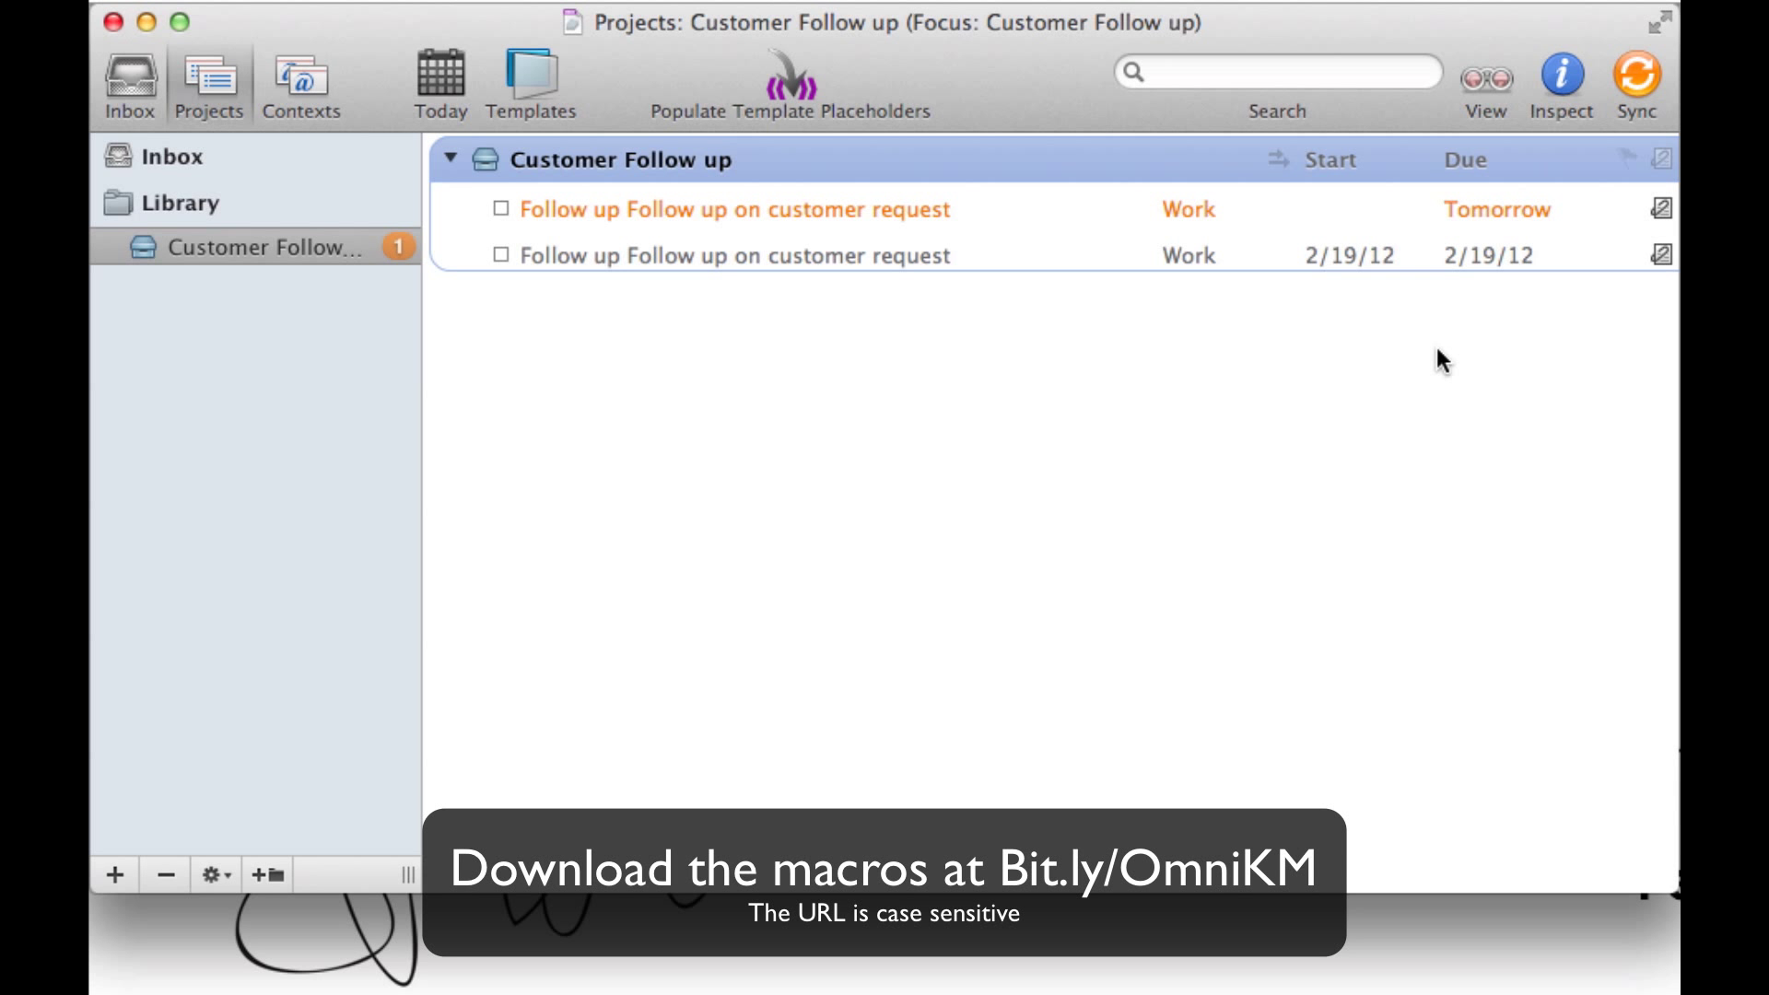